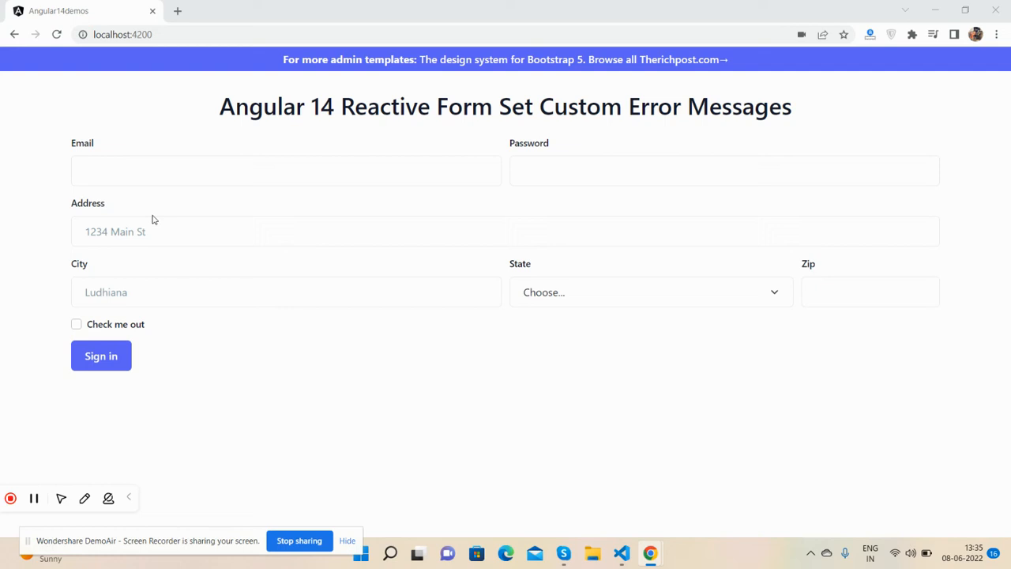
{"action": "mouse_move", "coordinate": [117, 326]}
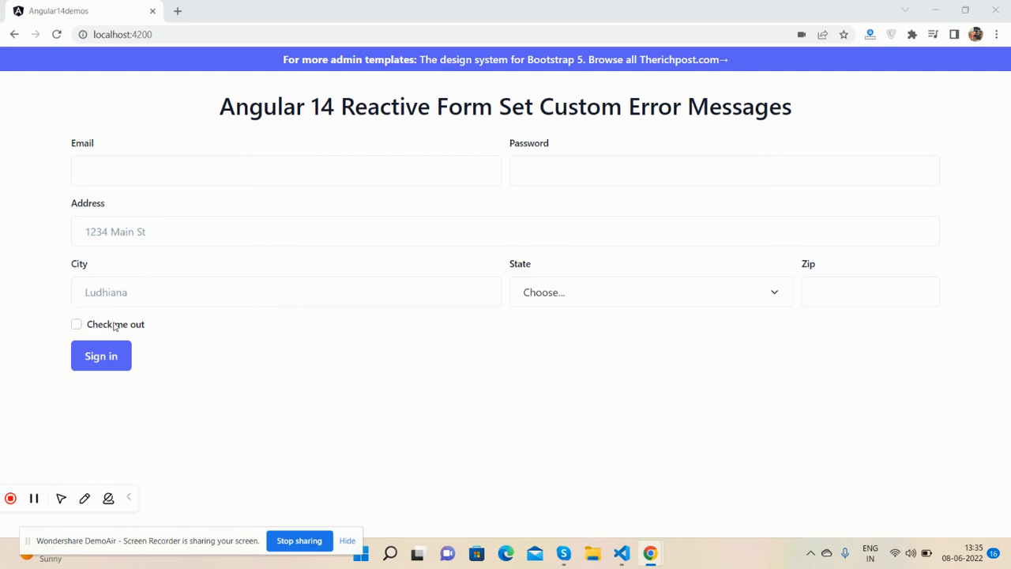
{"action": "left_click", "coordinate": [101, 356]}
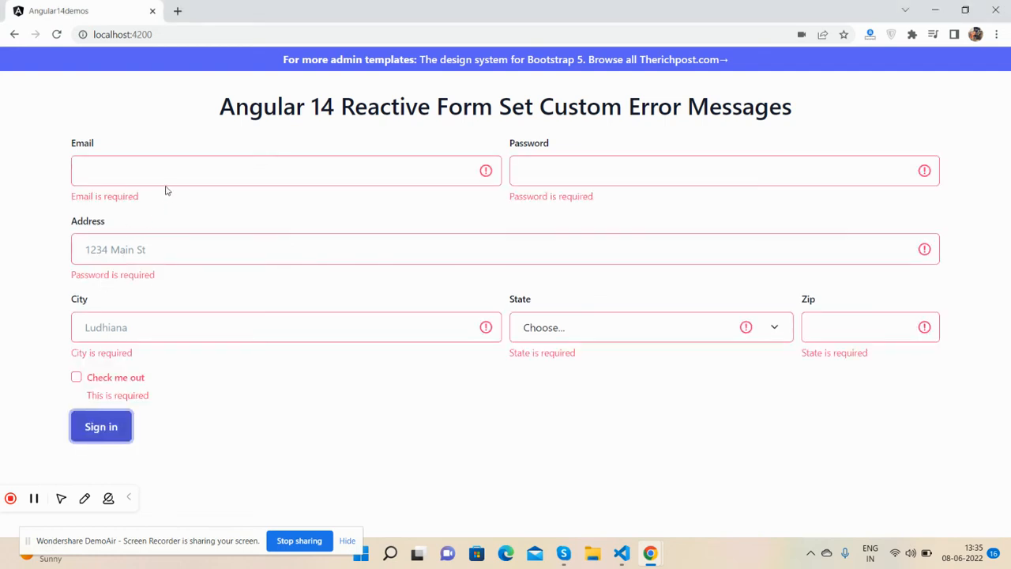
{"action": "type", "text": "aaa"}
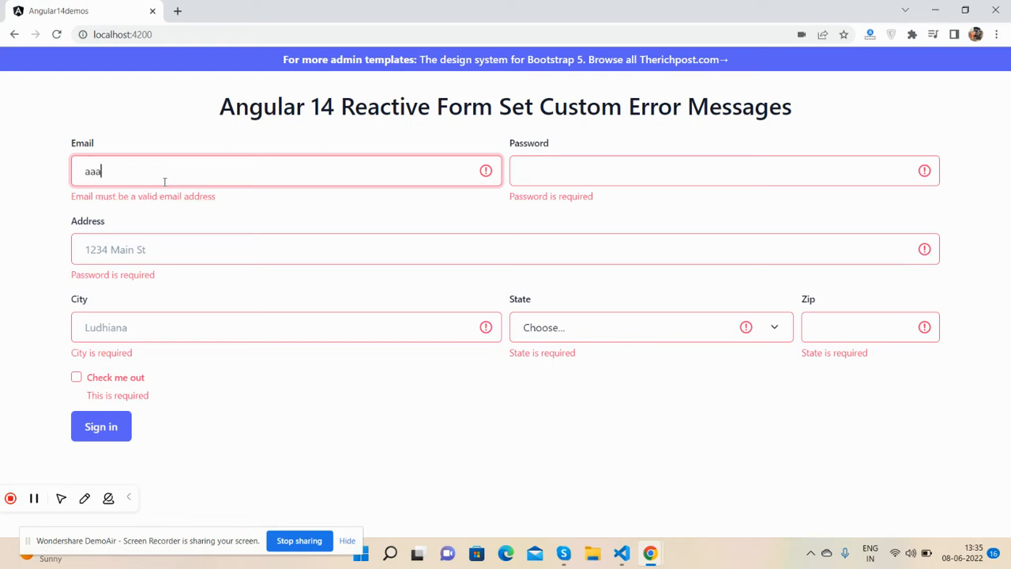
{"action": "type", "text": "@gmail"}
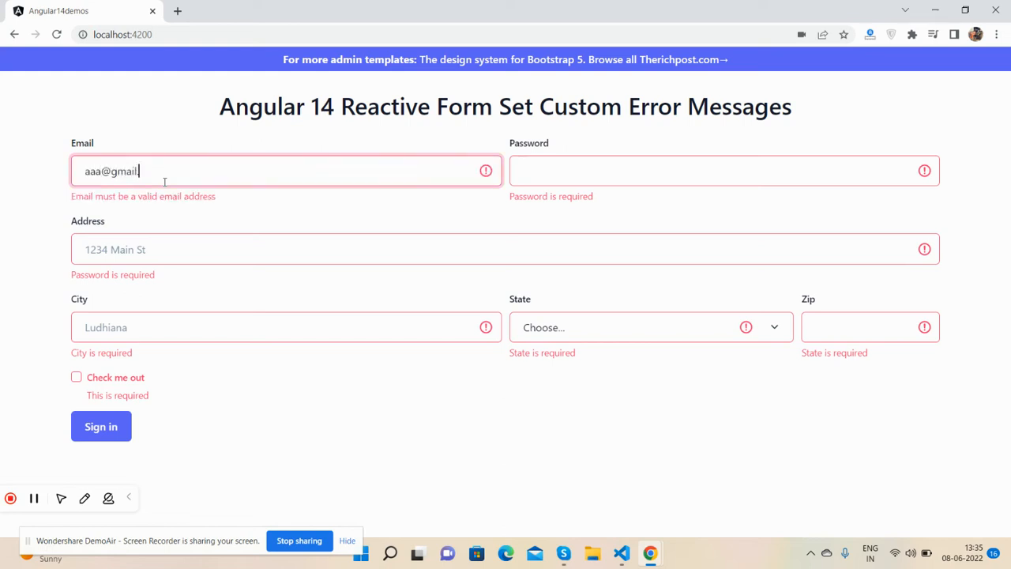
{"action": "type", "text": ".com"}
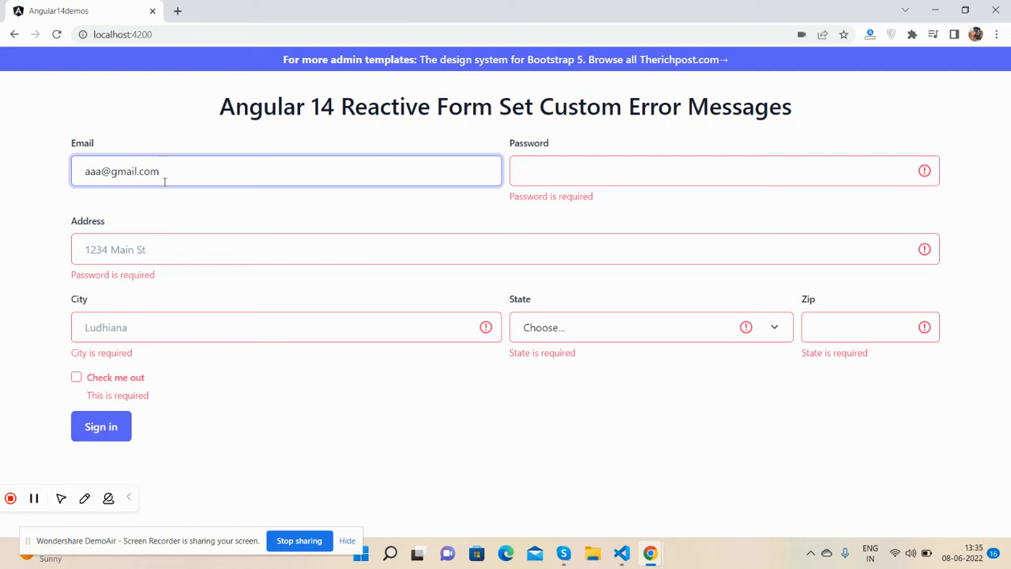
{"action": "type", "text": "••••"}
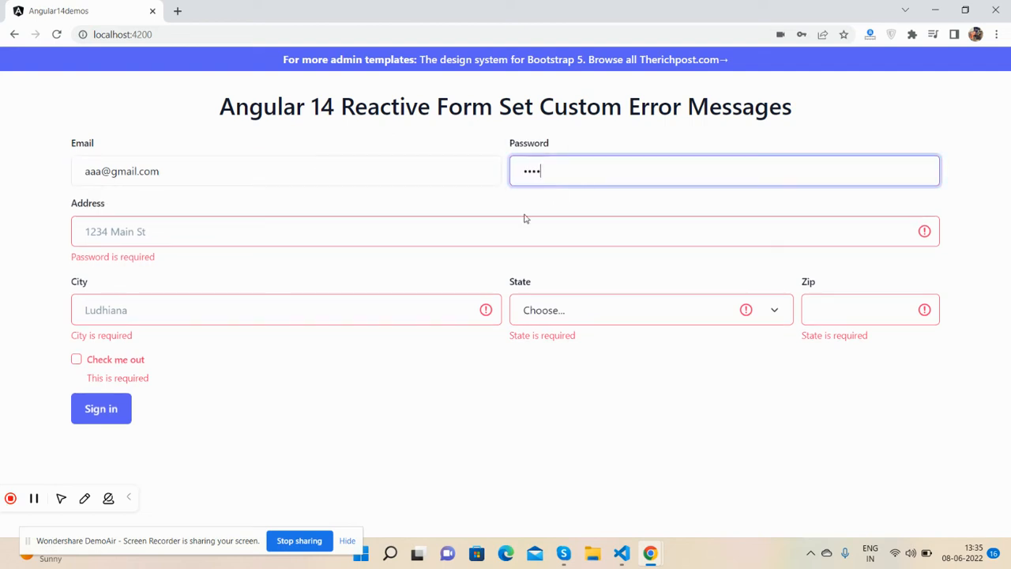
Fill the remaining fields with 'gh', enter zip 'gh' and tick Check me out
{"action": "type", "text": "gh"}
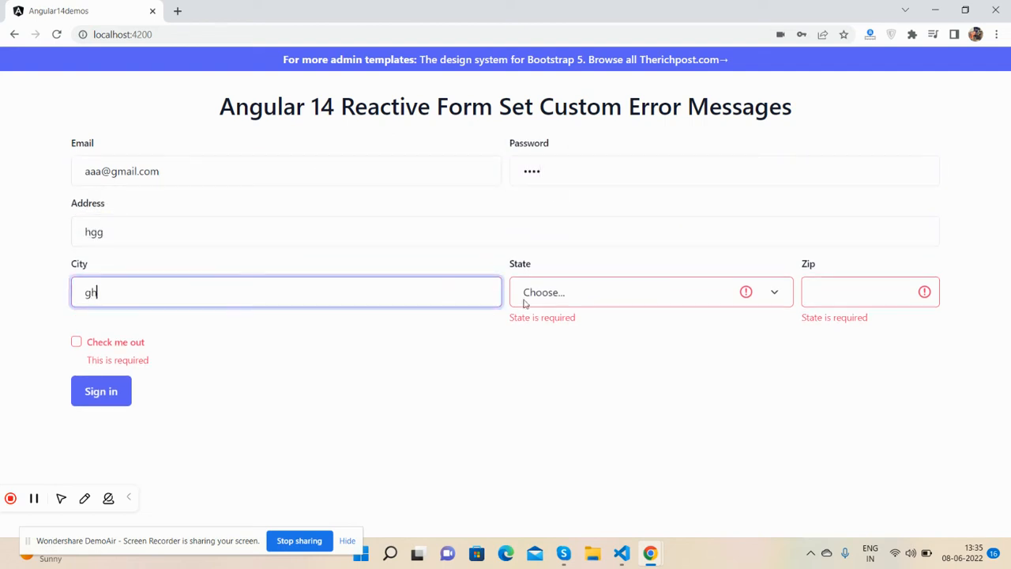
{"action": "left_click", "coordinate": [648, 291]}
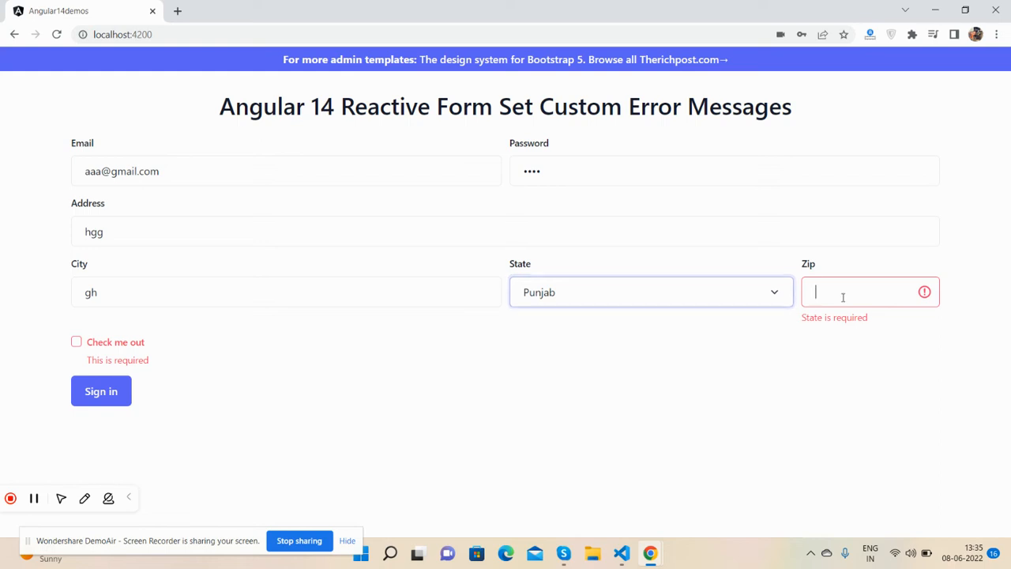
{"action": "type", "text": "gh"}
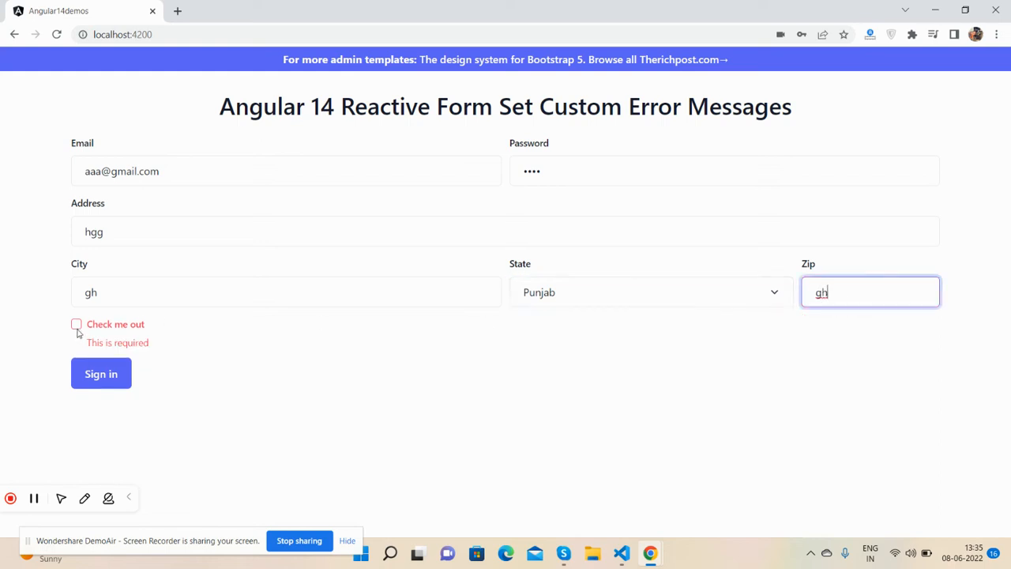
{"action": "left_click", "coordinate": [76, 324]}
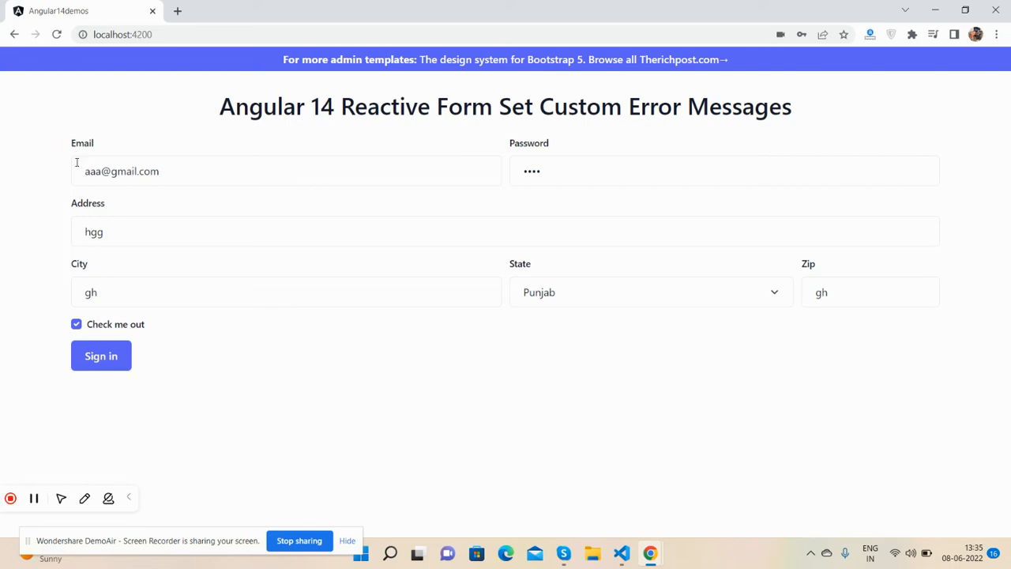
{"action": "mouse_move", "coordinate": [41, 183]}
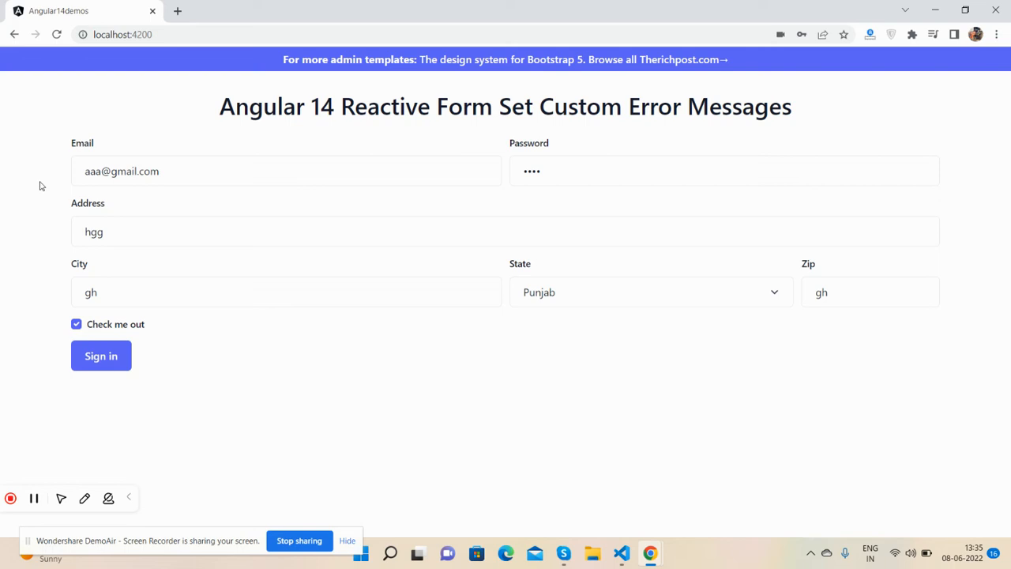
{"action": "left_click", "coordinate": [101, 356]}
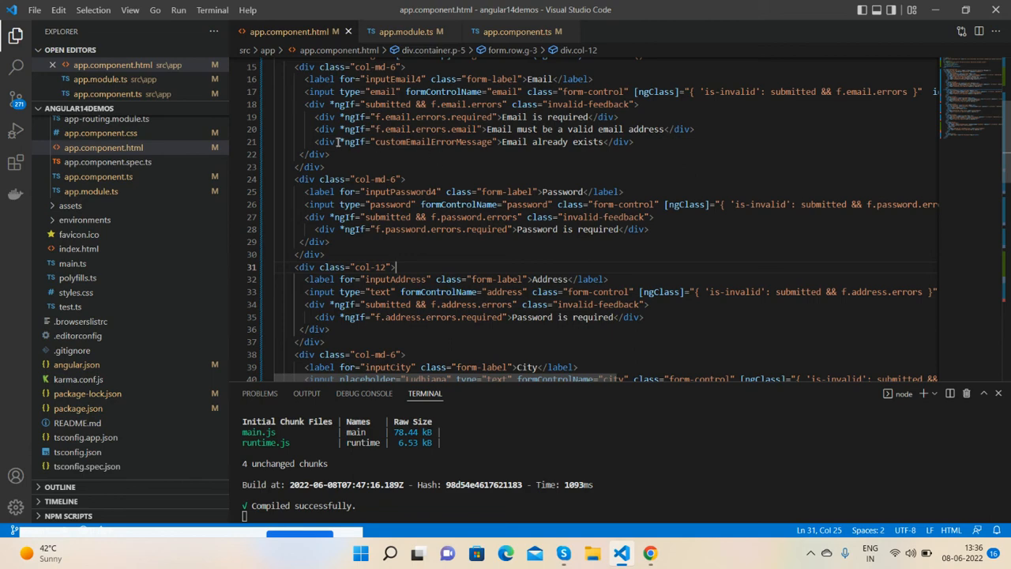
Highlight the customEmailErrorMessage error div in the template, then view onSubmit in app.component.ts
{"action": "left_click_drag", "start_coordinate": [313, 142], "coordinate": [324, 168]}
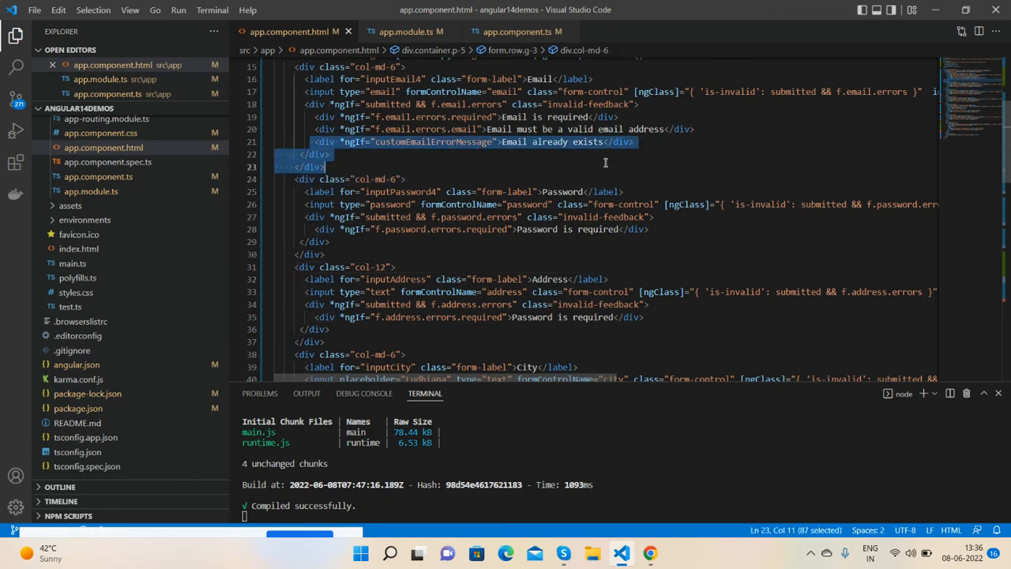
{"action": "left_click", "coordinate": [635, 142]}
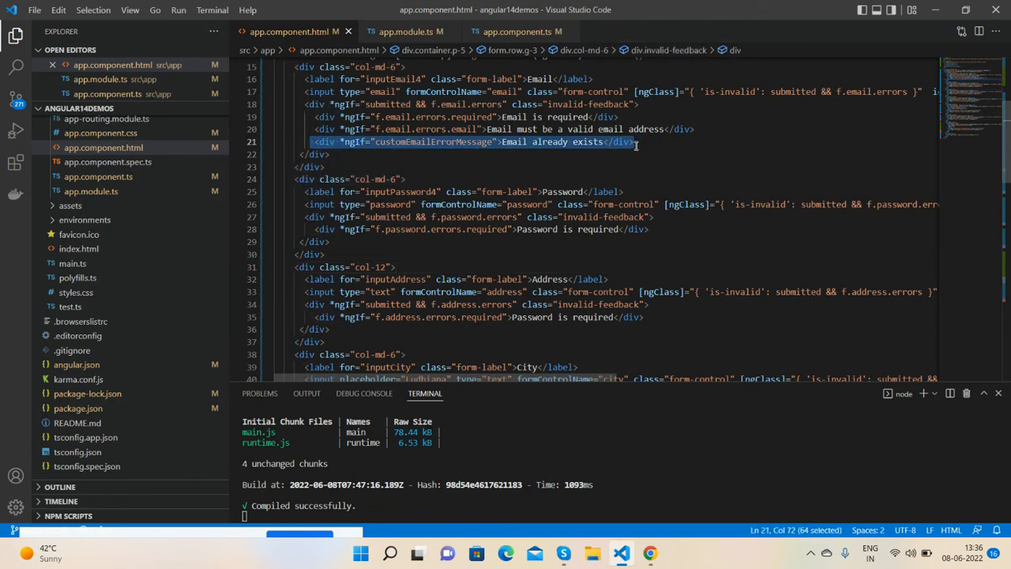
{"action": "double_click", "coordinate": [433, 143]}
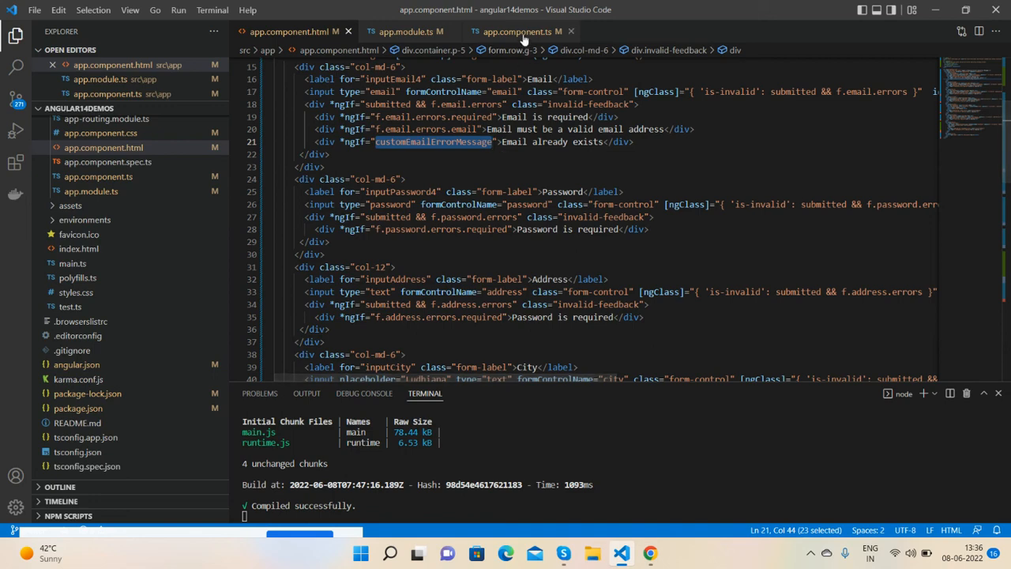
{"action": "left_click", "coordinate": [518, 32]}
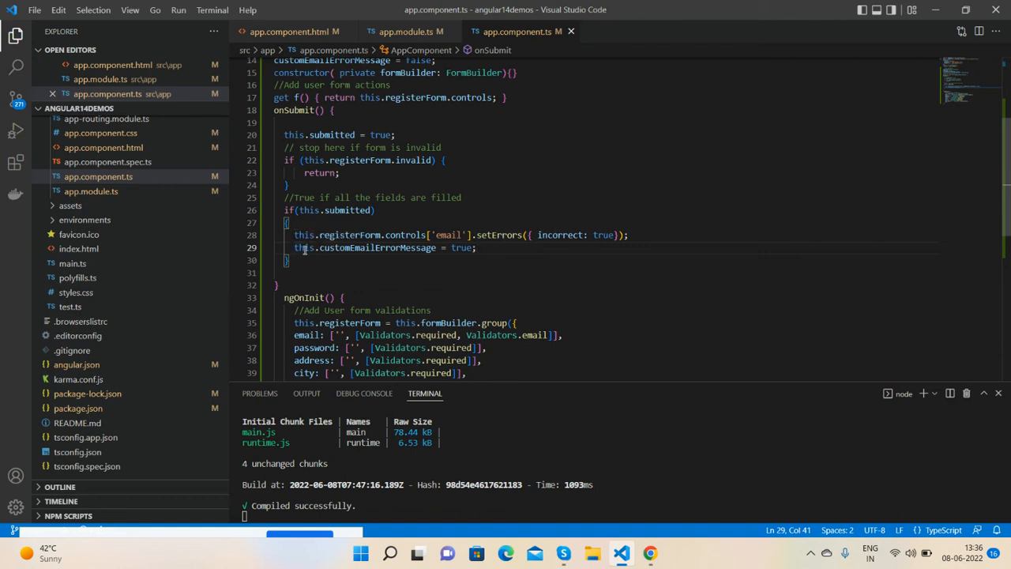
{"action": "mouse_move", "coordinate": [355, 247]}
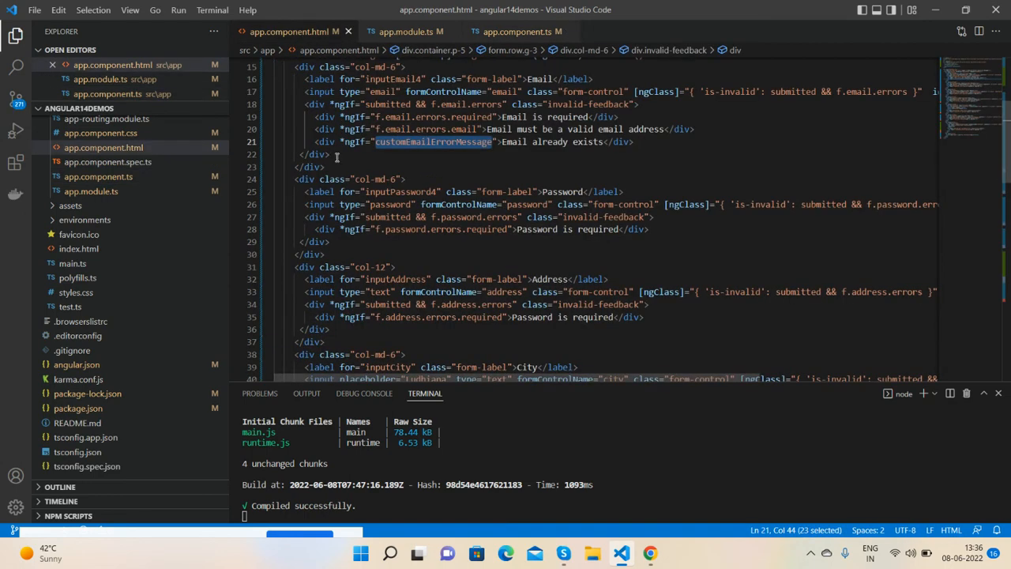
{"action": "left_click", "coordinate": [518, 31]}
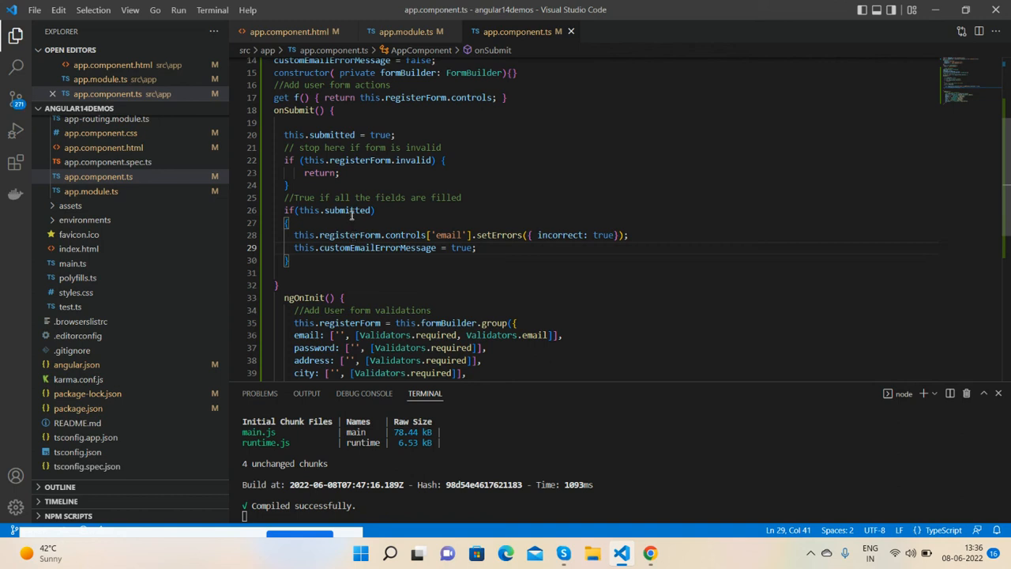
Add the comment '//demo how can set custom error message easily' above the setErrors line
{"action": "key", "text": "Enter"}
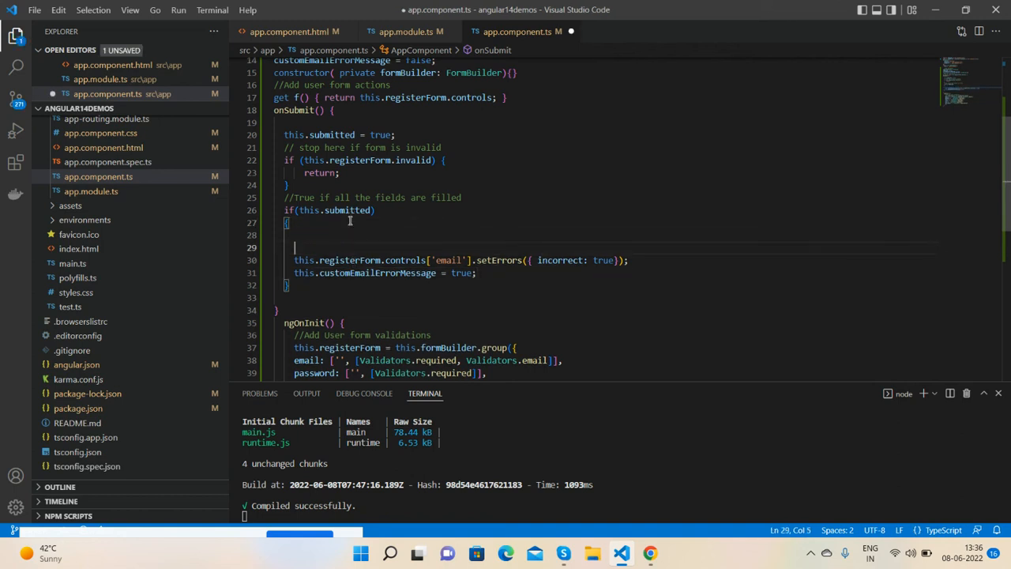
{"action": "type", "text": "//dem"}
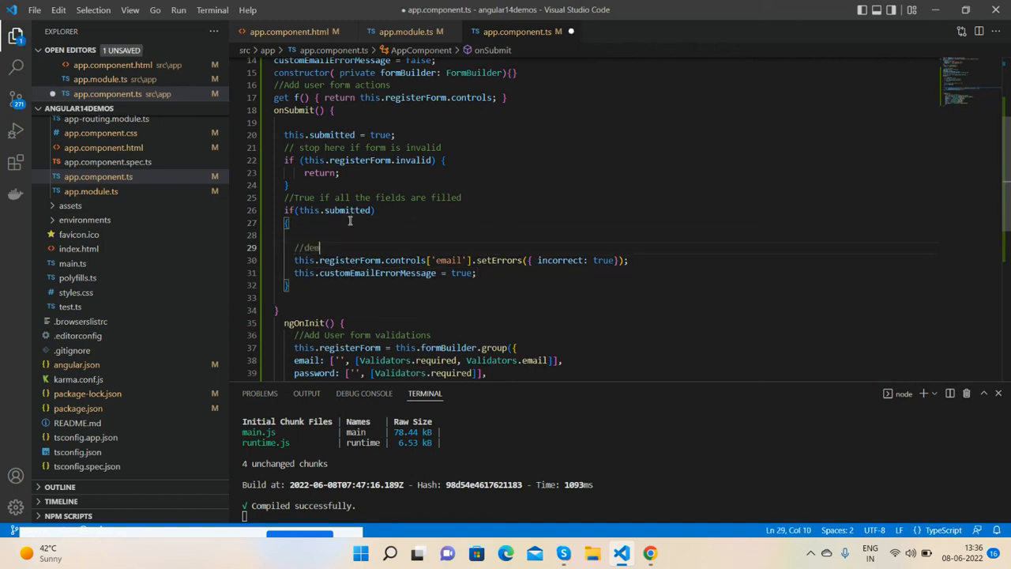
{"action": "type", "text": "mo how we"}
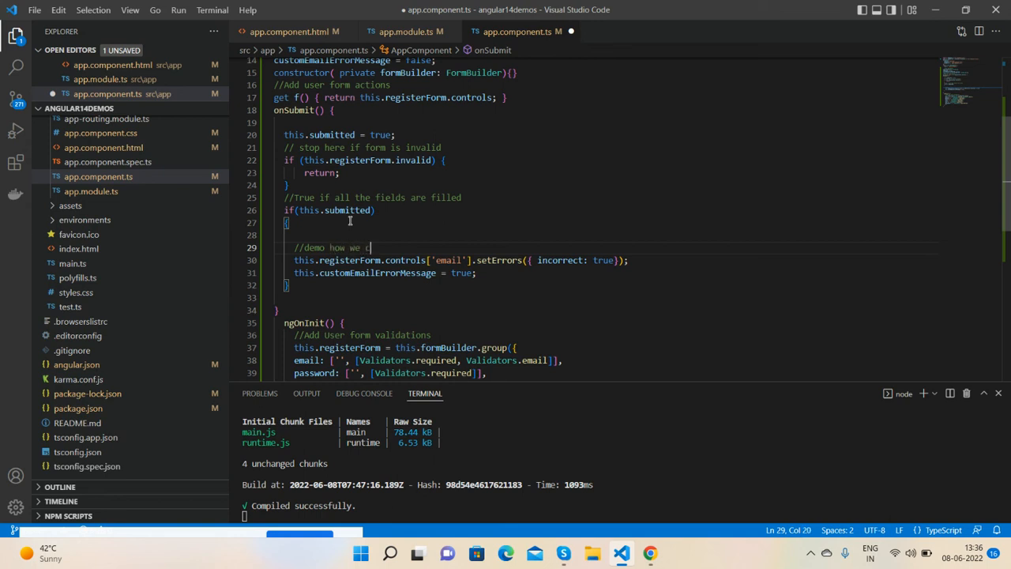
{"action": "type", "text": "can set"}
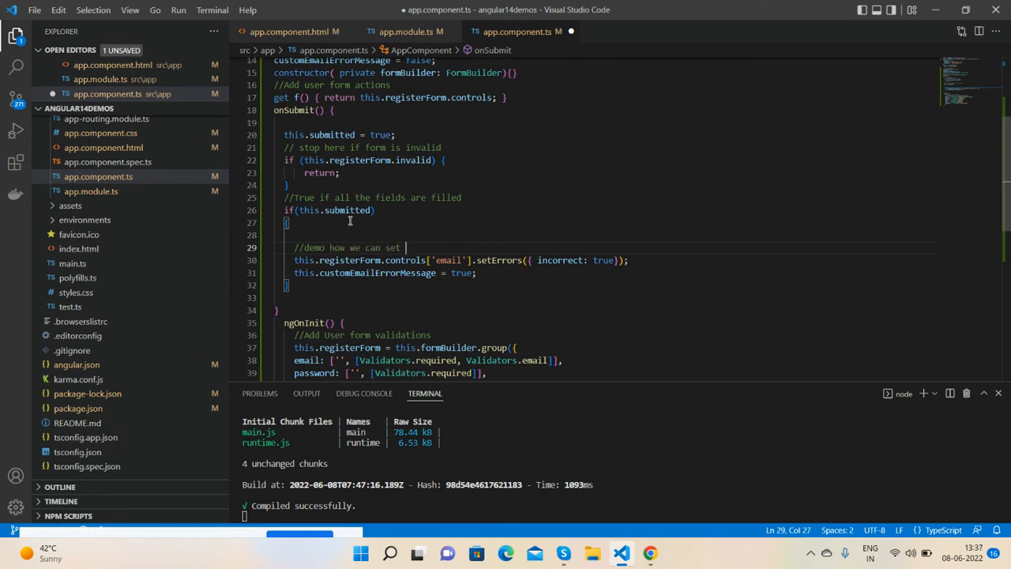
{"action": "type", "text": "custom er"}
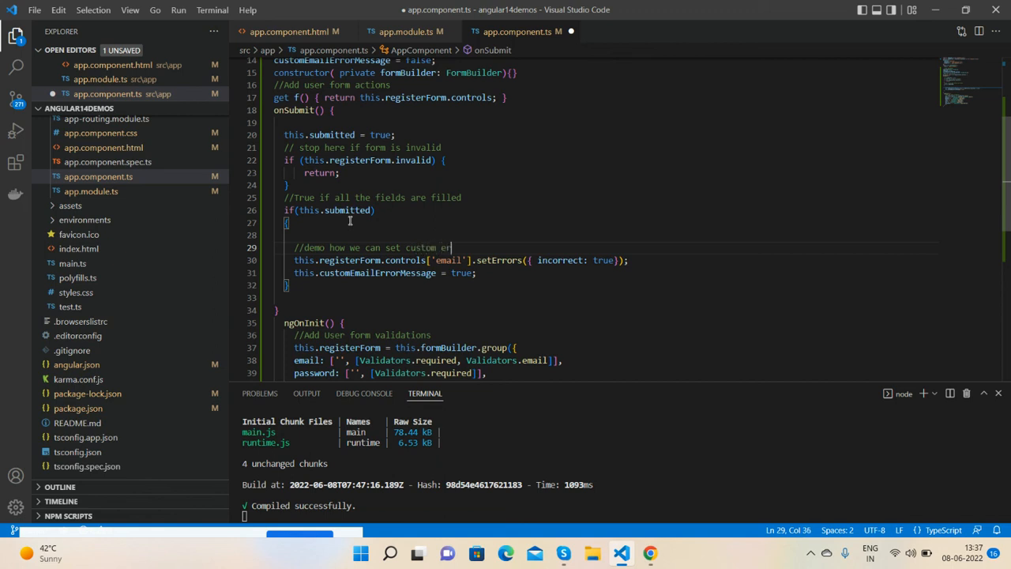
{"action": "type", "text": "ror messages very"}
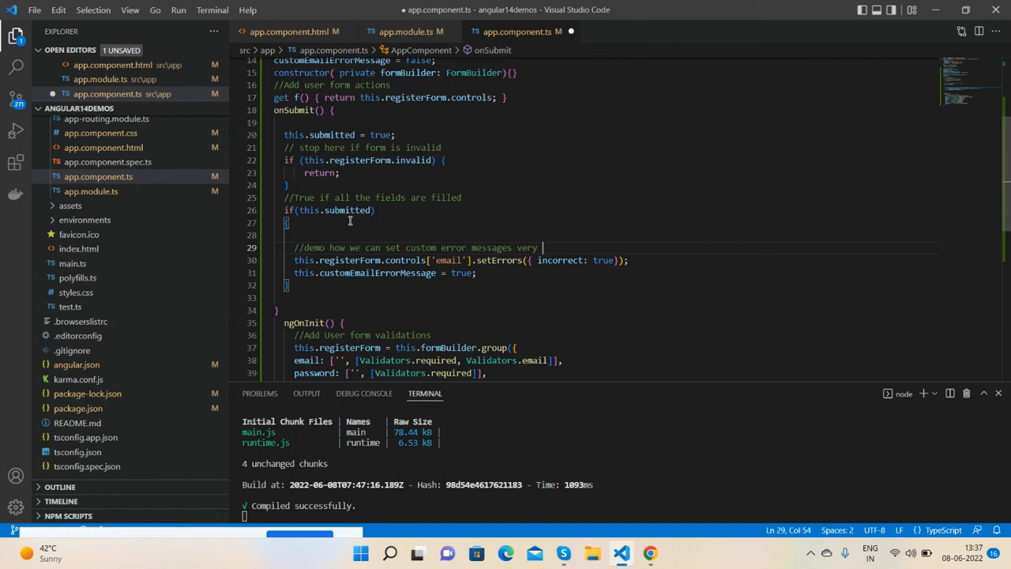
{"action": "type", "text": "easily"}
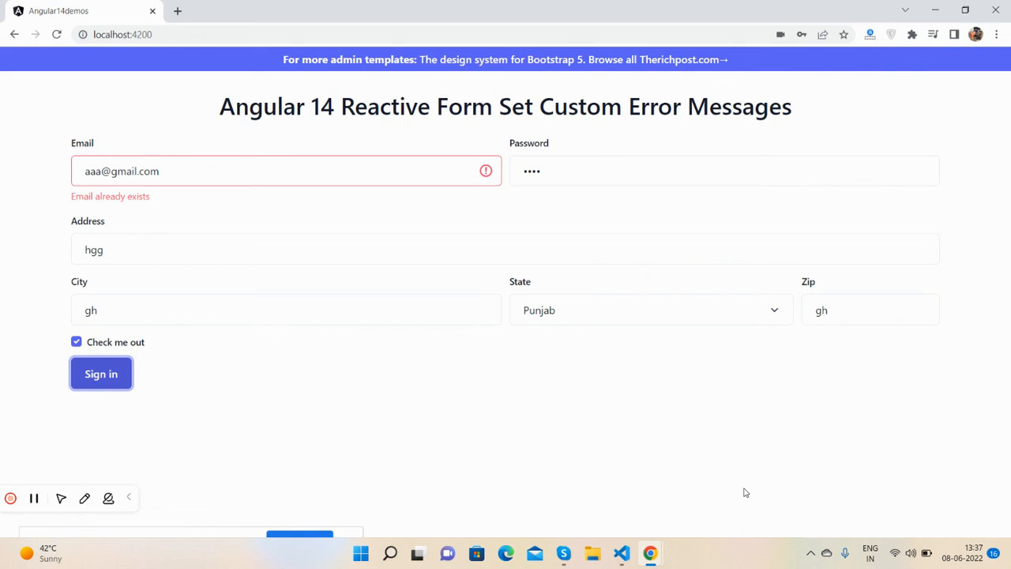
{"action": "mouse_move", "coordinate": [142, 501]}
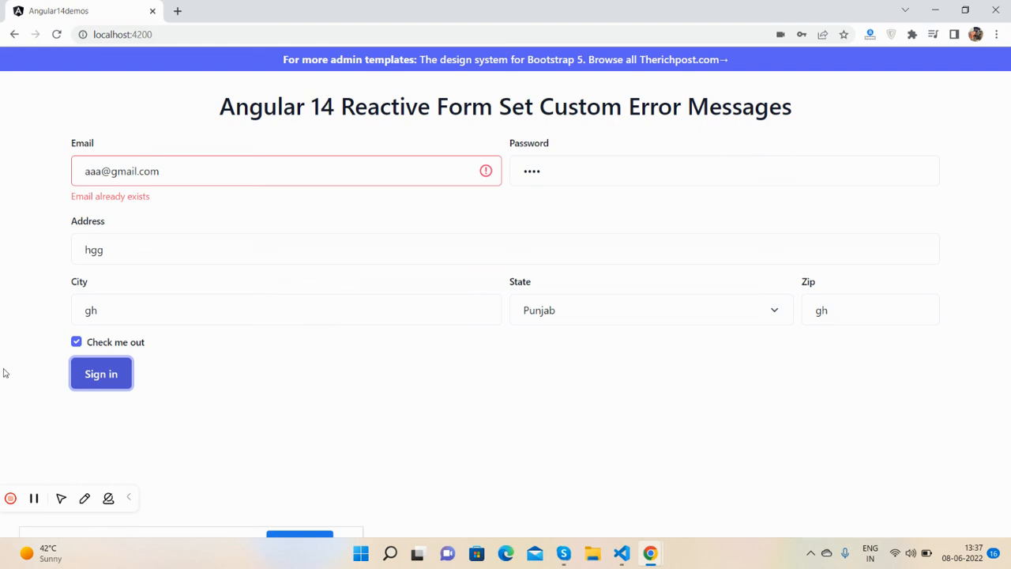
{"action": "mouse_move", "coordinate": [145, 420]}
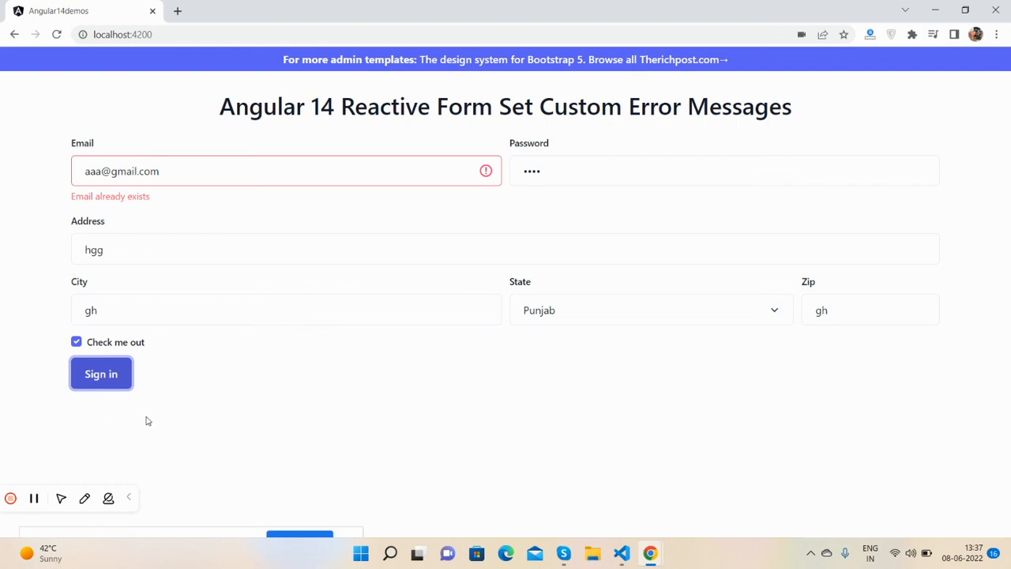
{"action": "mouse_move", "coordinate": [155, 461]}
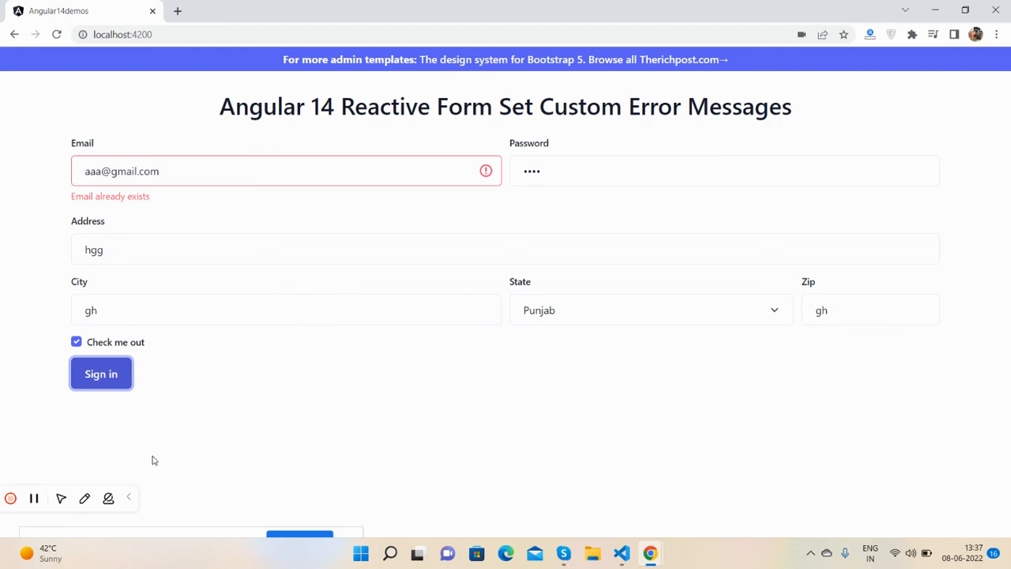